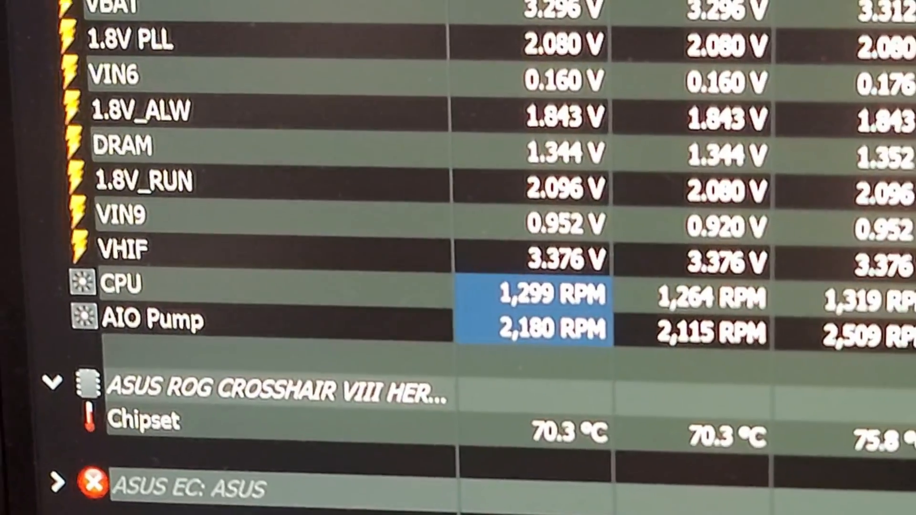
Review the CPU fan and AIO pump RPM readings in HWiNFO's sensor list
{"action": "scroll", "scroll_direction": "down", "scroll_amount": 3}
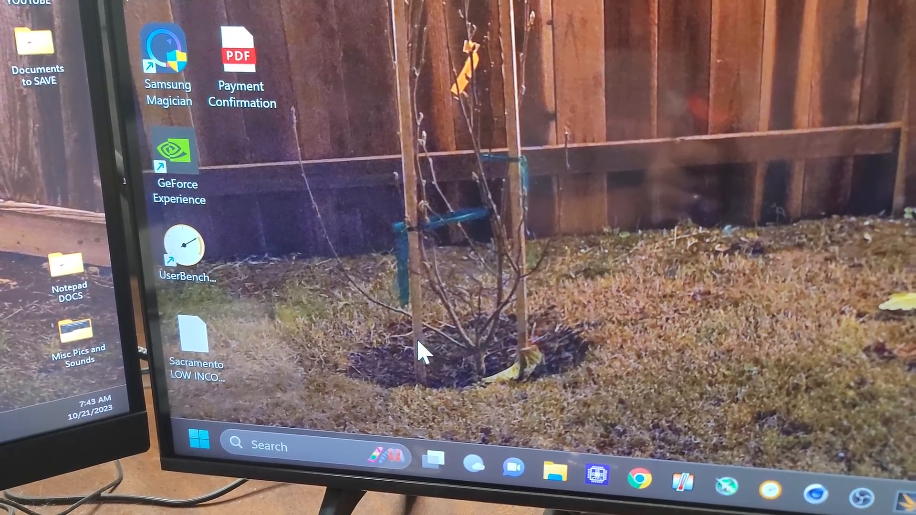
Restart Windows 11 from the Start menu so the machine boots into the UEFI BIOS
{"action": "left_click", "coordinate": [197, 440]}
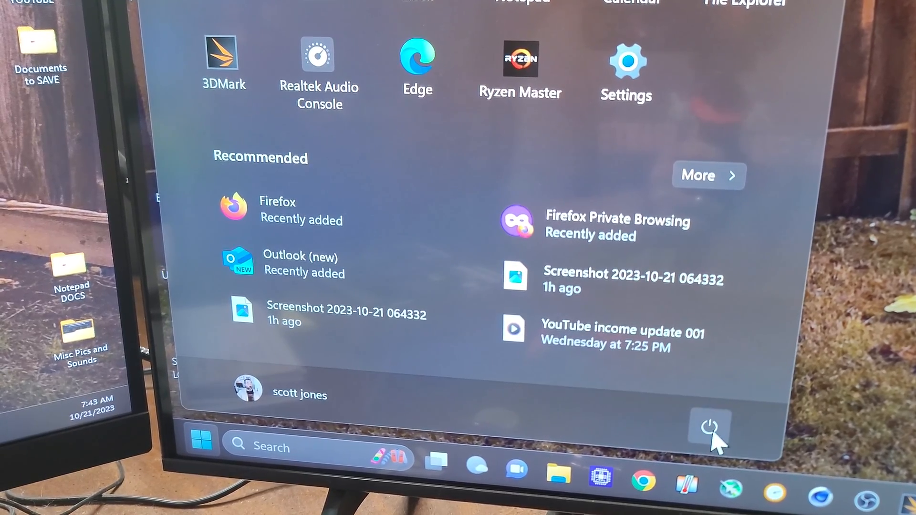
{"action": "left_click", "coordinate": [709, 431]}
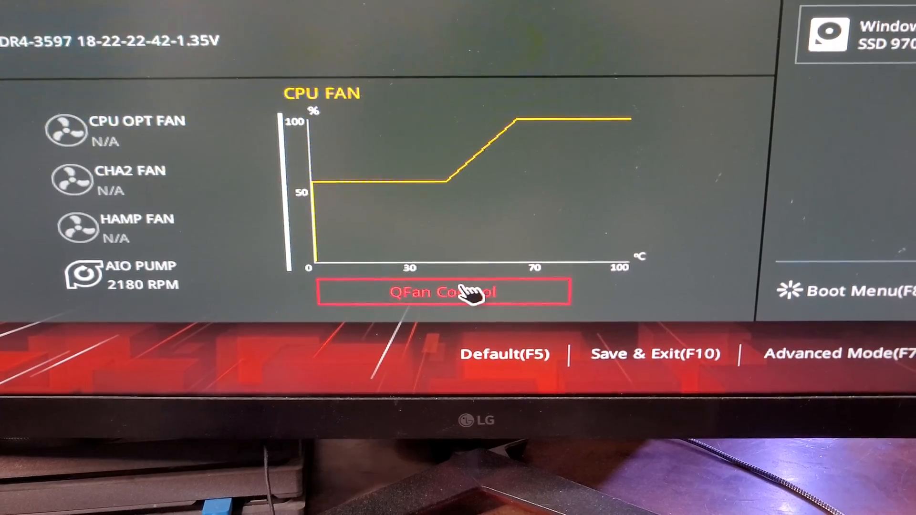
Enter QFan Control from EZ Mode to see the fan list and CPU fan curve
{"action": "left_click", "coordinate": [443, 292]}
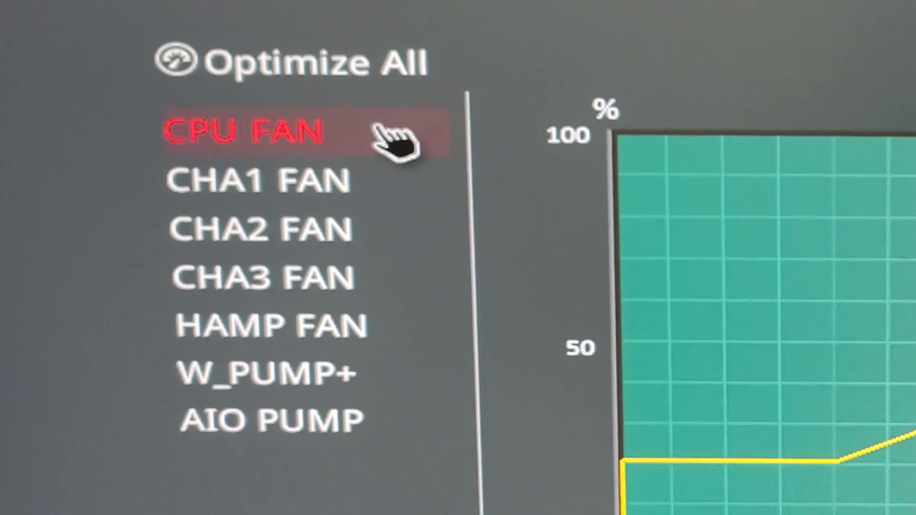
Select CPU FAN and inspect its Manual curve point at 43°C and 57% duty
{"action": "left_click", "coordinate": [257, 132]}
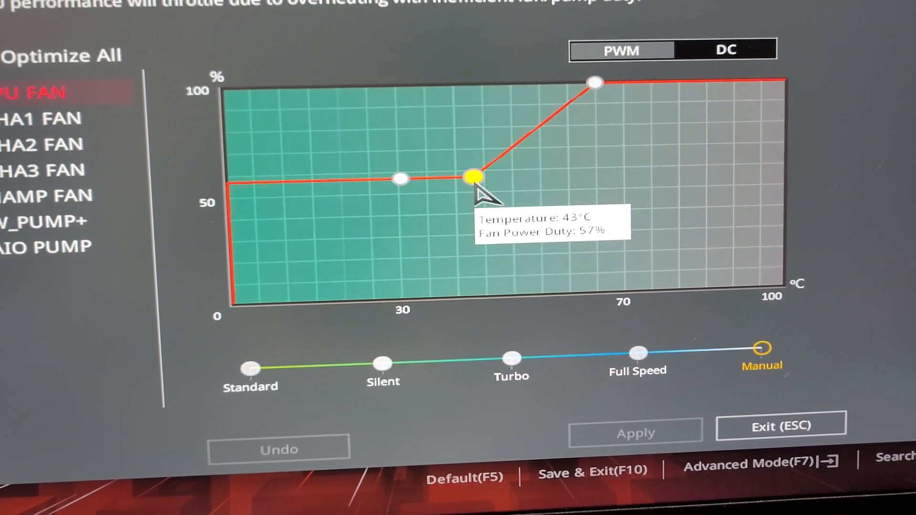
{"action": "left_click_drag", "start_coordinate": [472, 178], "coordinate": [590, 82]}
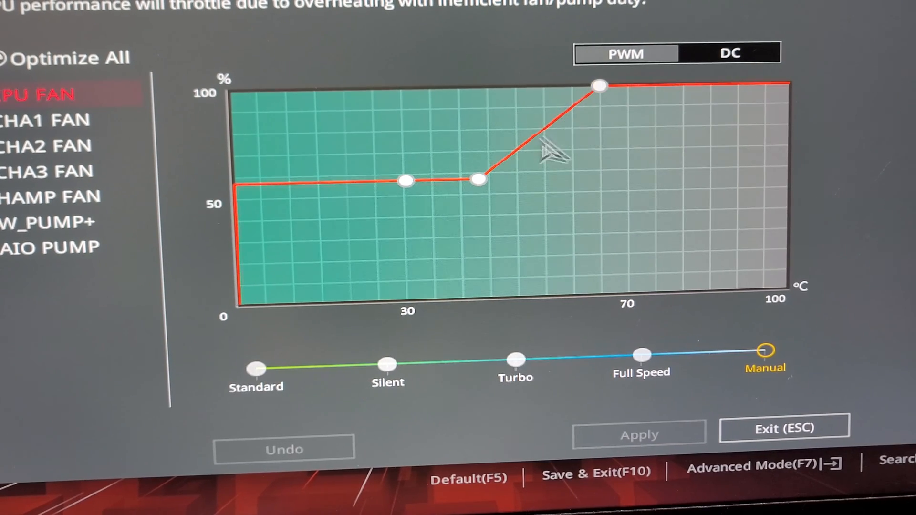
Apply the Silent profile to the CPU fan and exit back to the main overview
{"action": "left_click", "coordinate": [387, 359]}
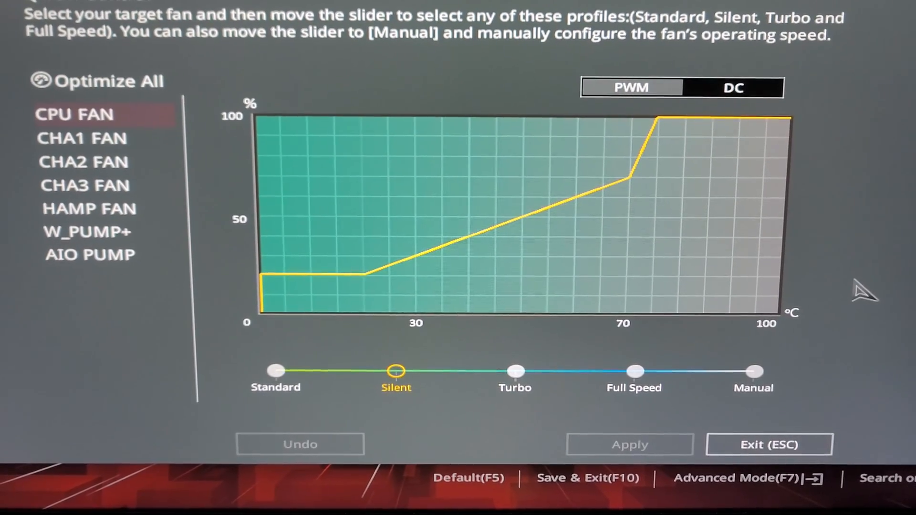
{"action": "left_click", "coordinate": [752, 372]}
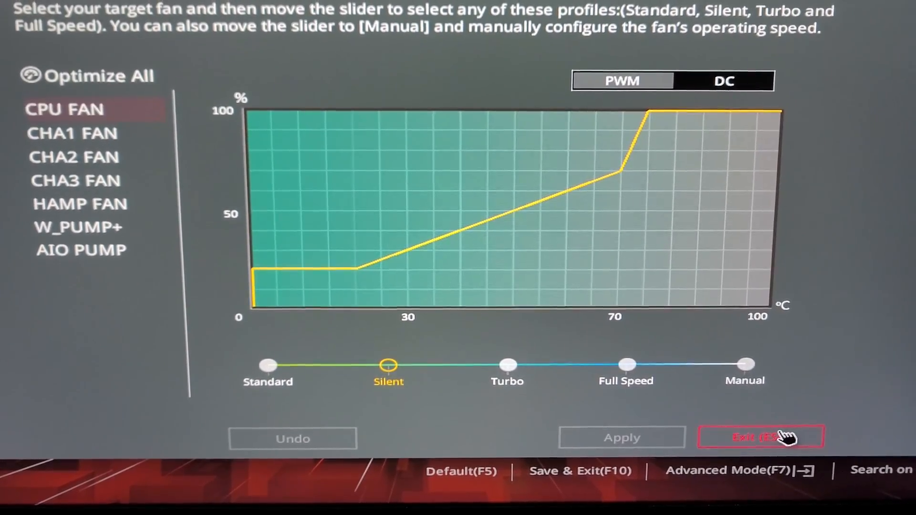
{"action": "left_click", "coordinate": [761, 437]}
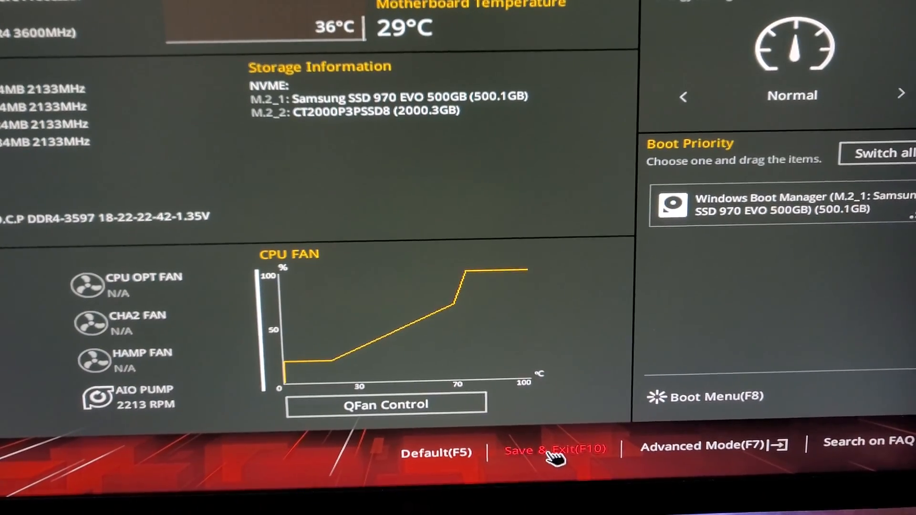
Save & Exit, confirming the CPU fan change from Manual to Silent and resetting
{"action": "left_click", "coordinate": [554, 450]}
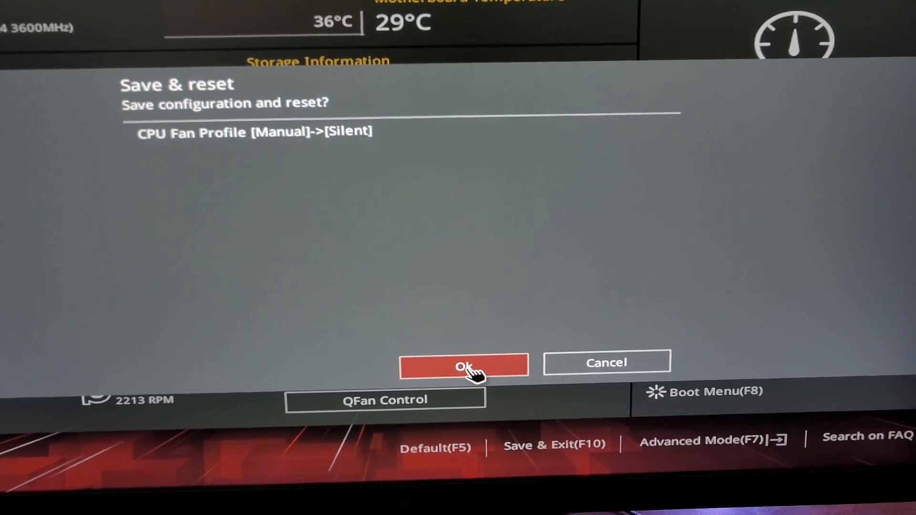
{"action": "left_click", "coordinate": [464, 366]}
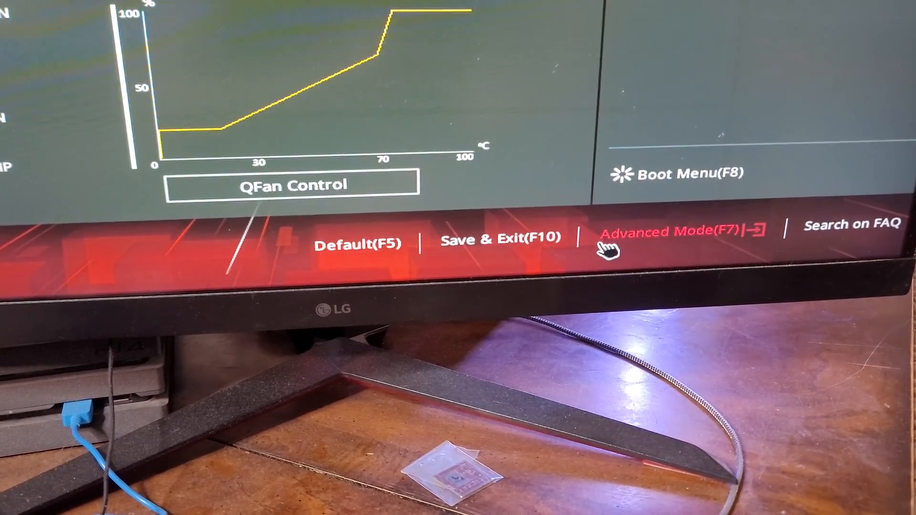
Back in QFan Control, put the CPU fan on Full Speed for a flat 100% curve
{"action": "left_click", "coordinate": [294, 185]}
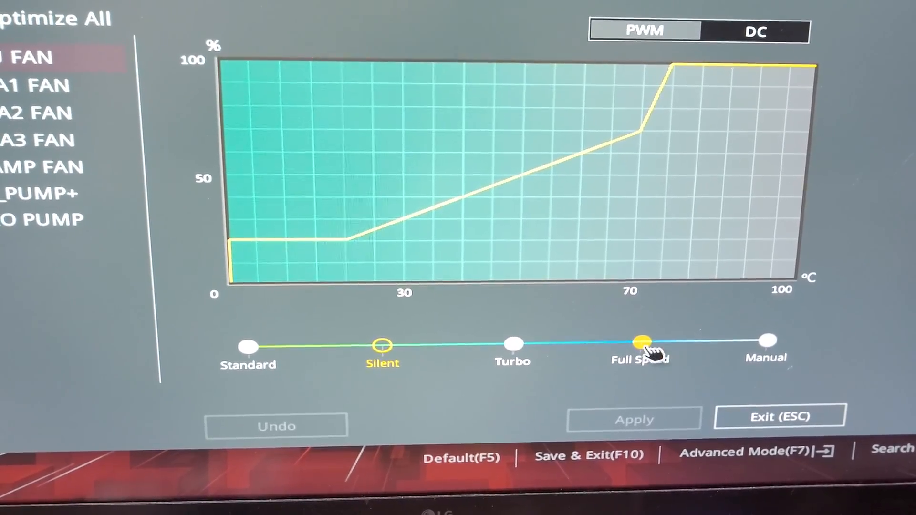
{"action": "left_click", "coordinate": [641, 344]}
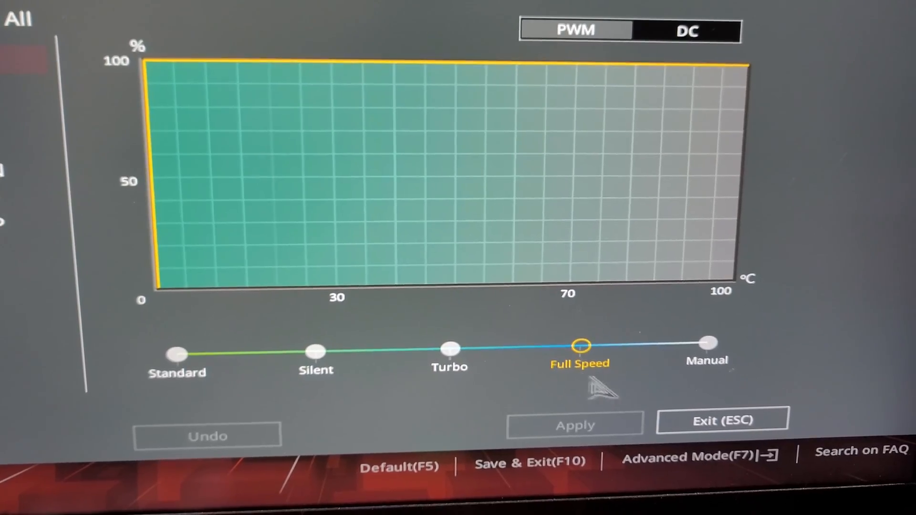
Preview Manual, Standard, Silent and Turbo curves, leaving the CPU fan on Manual
{"action": "left_click", "coordinate": [707, 344]}
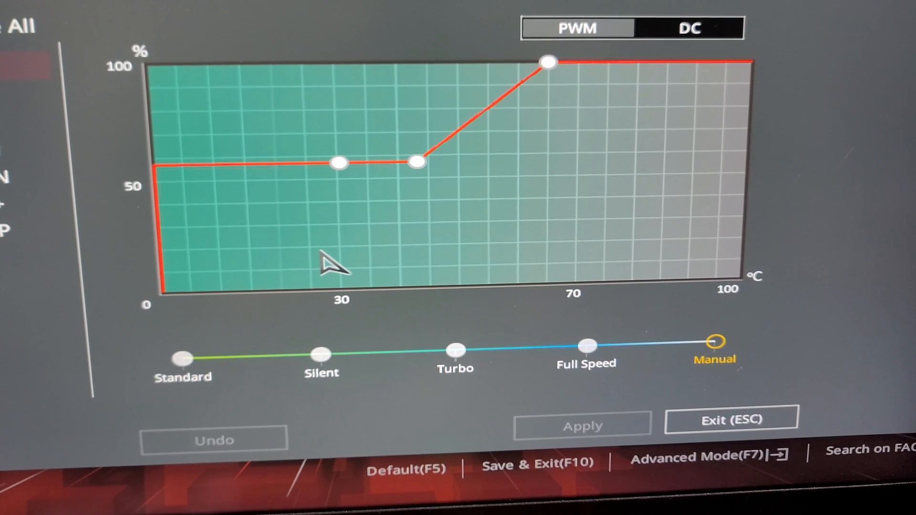
{"action": "left_click", "coordinate": [181, 356]}
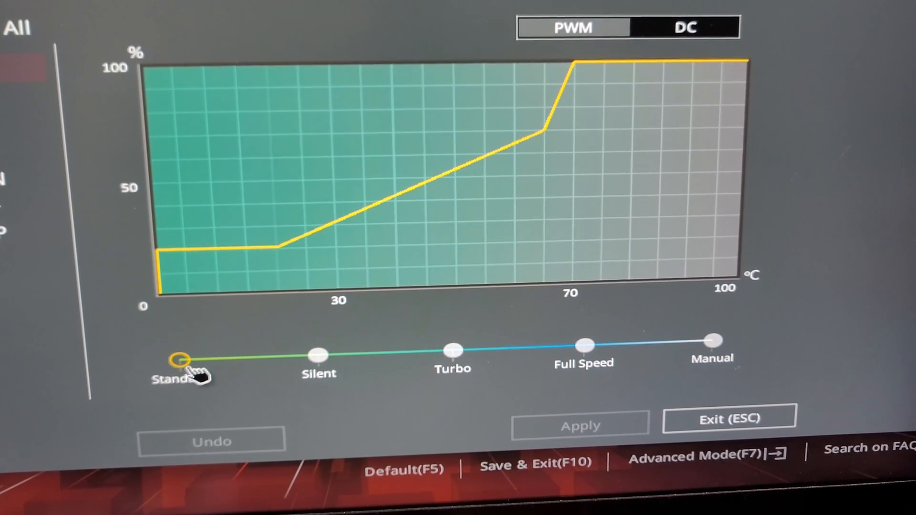
{"action": "left_click", "coordinate": [319, 355]}
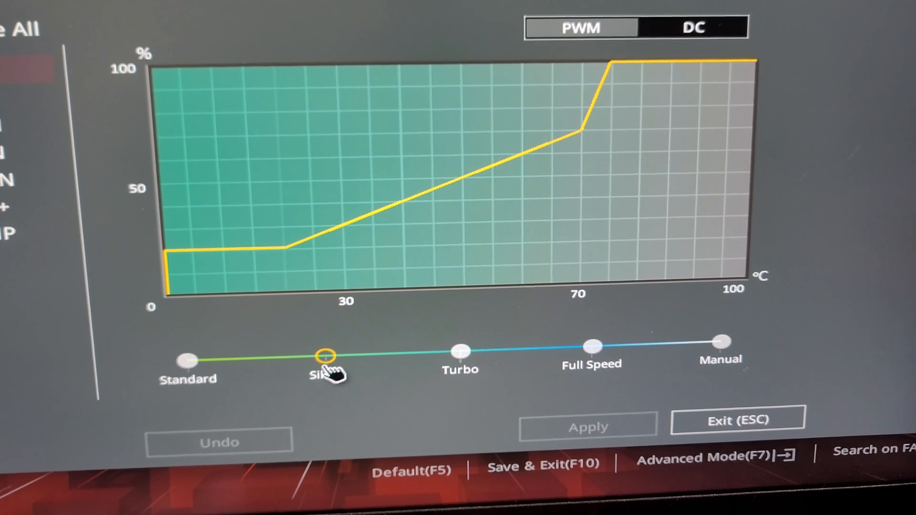
{"action": "left_click", "coordinate": [460, 355]}
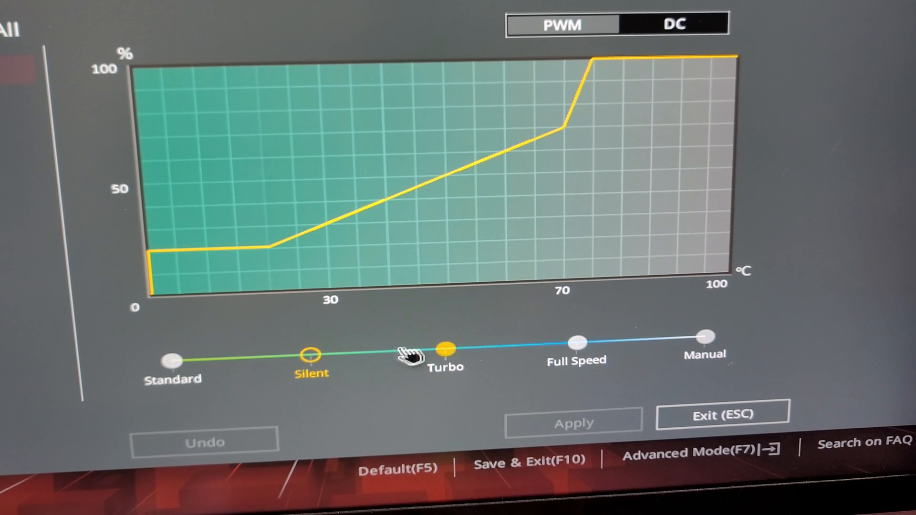
{"action": "left_click", "coordinate": [446, 350]}
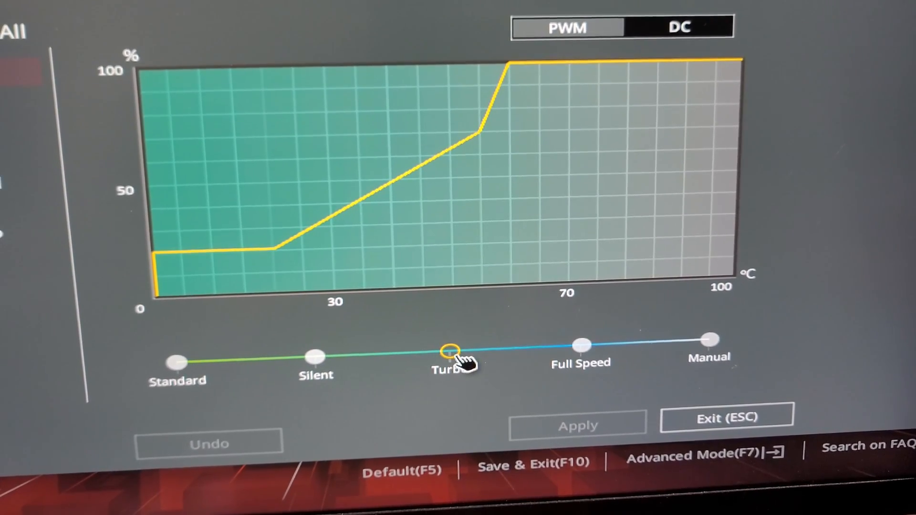
{"action": "left_click", "coordinate": [709, 345]}
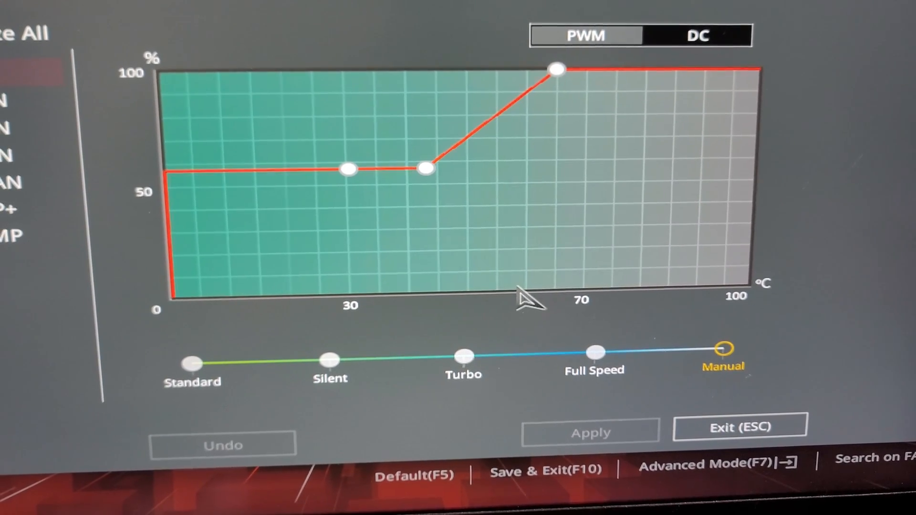